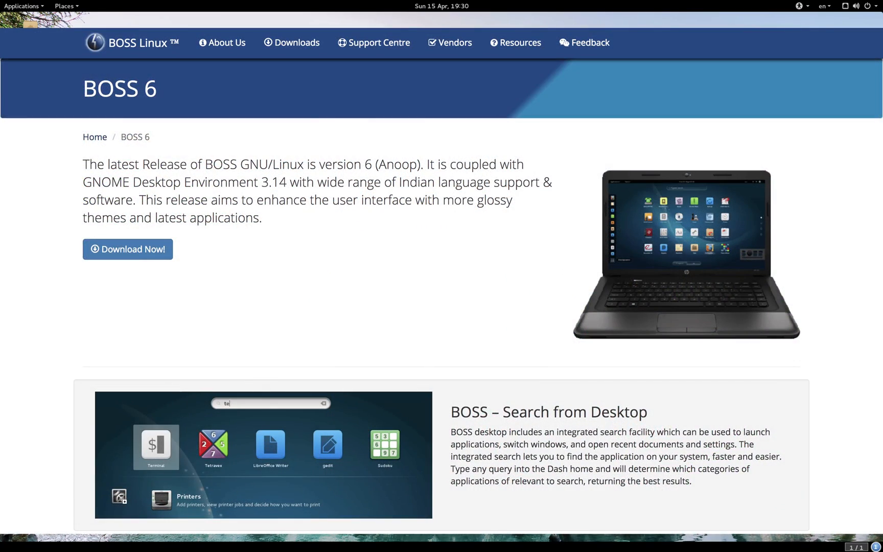
- Accept English as install language, confirm the hostname and the new user's password
{"action": "scroll", "scroll_direction": "down", "scroll_amount": 3}
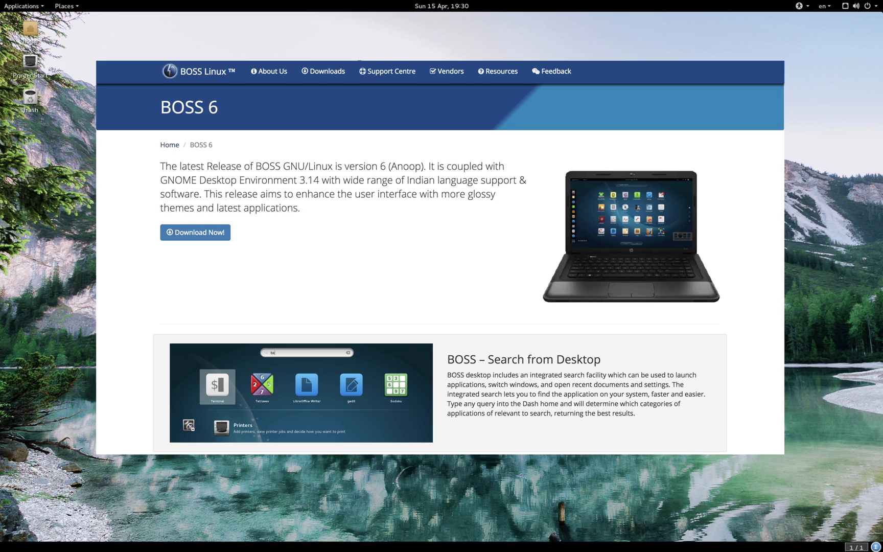
{"action": "scroll", "scroll_direction": "down", "scroll_amount": 3}
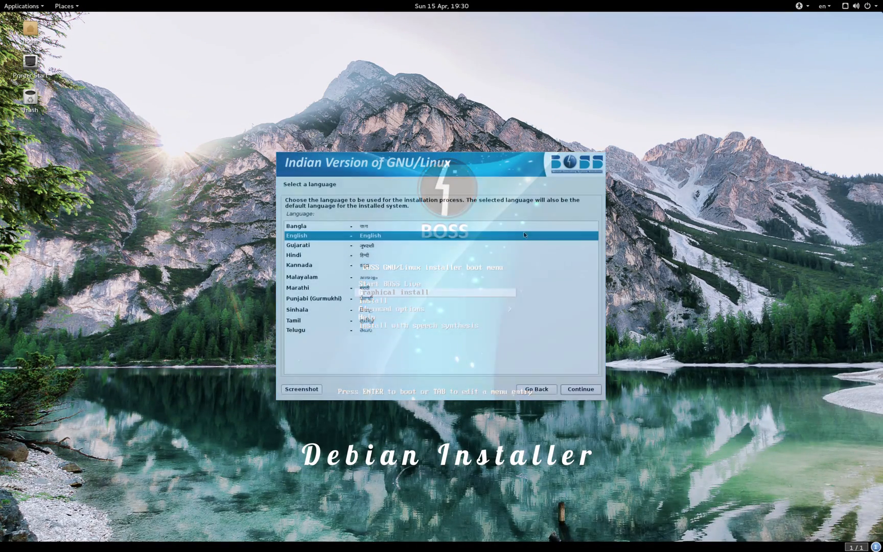
{"action": "left_click", "coordinate": [581, 389]}
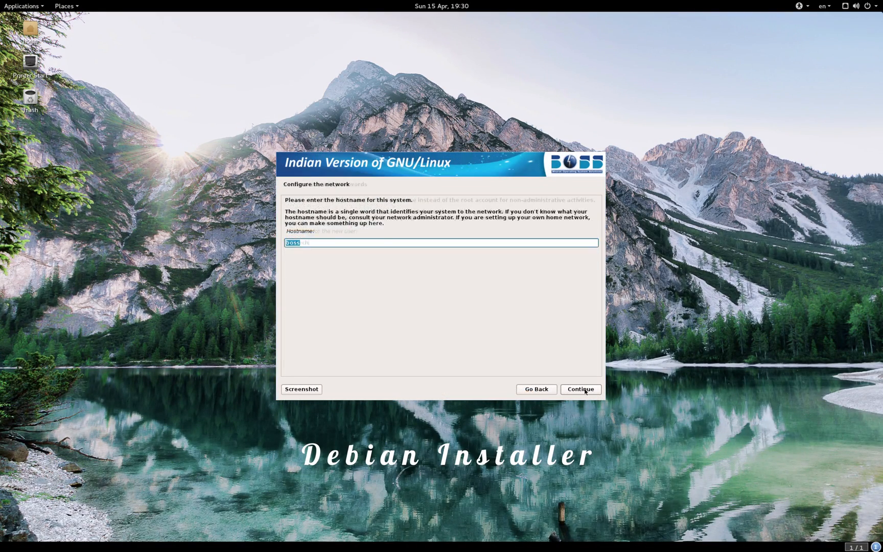
{"action": "left_click", "coordinate": [581, 389]}
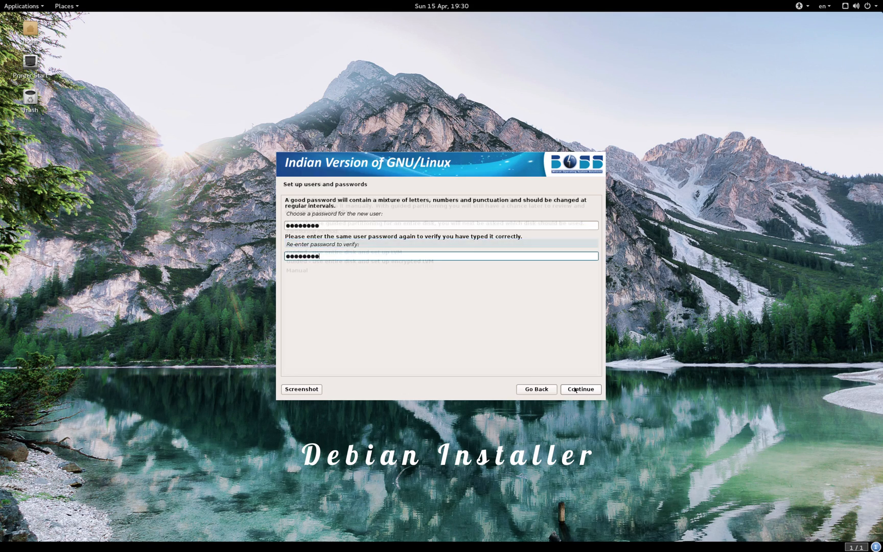
{"action": "left_click", "coordinate": [580, 389]}
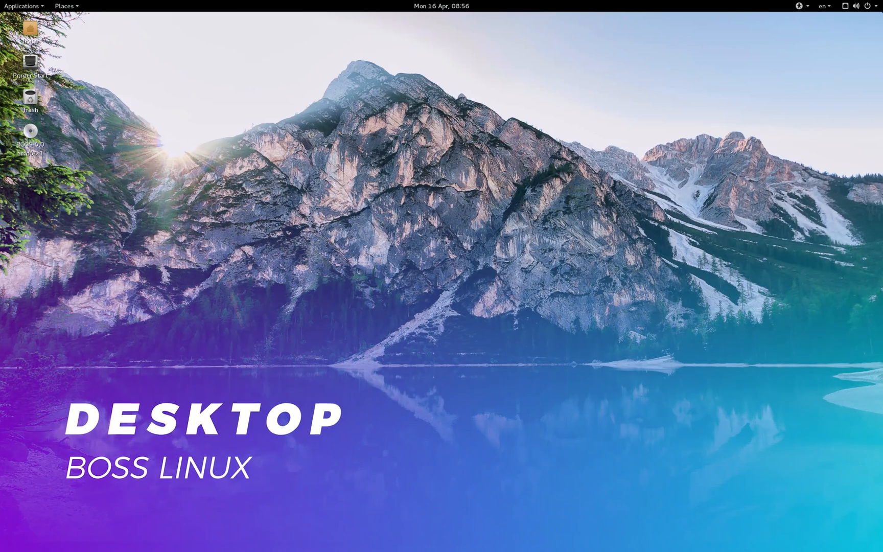
{"action": "mouse_move", "coordinate": [676, 8]}
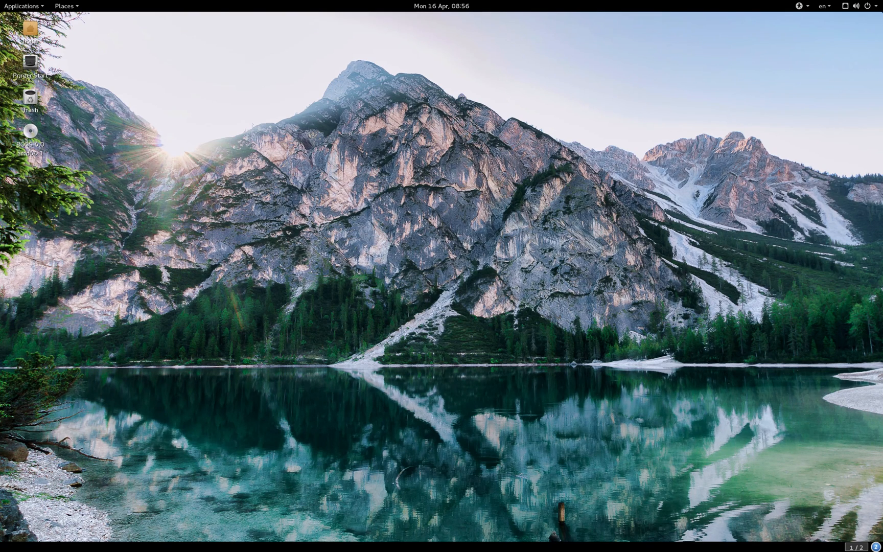
- Launch Tweak Tool from Applications > Utilities and show its Desktop icons and background settings
{"action": "left_click", "coordinate": [22, 6]}
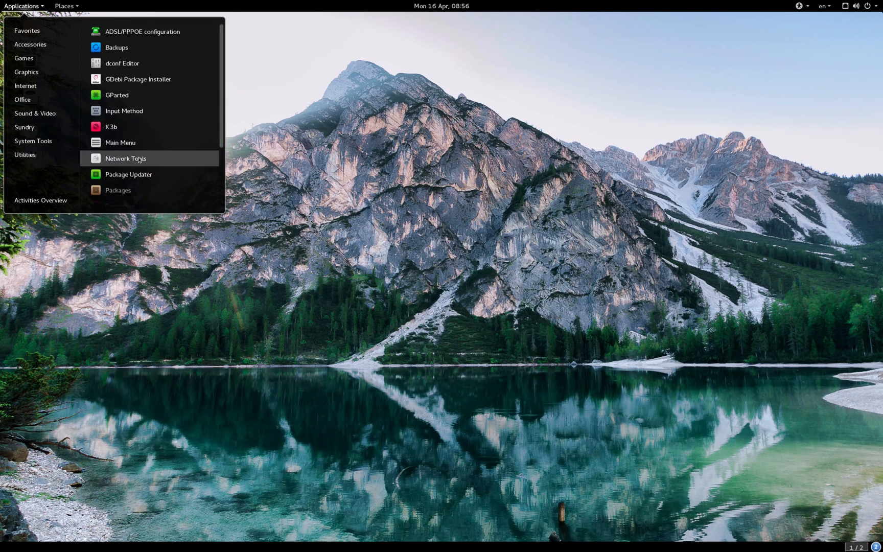
{"action": "left_click", "coordinate": [126, 158]}
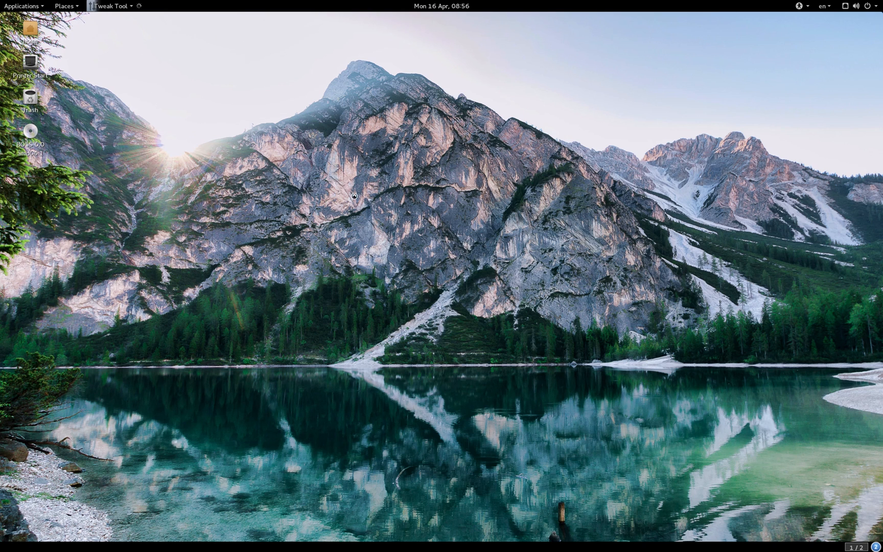
{"action": "left_click", "coordinate": [111, 6]}
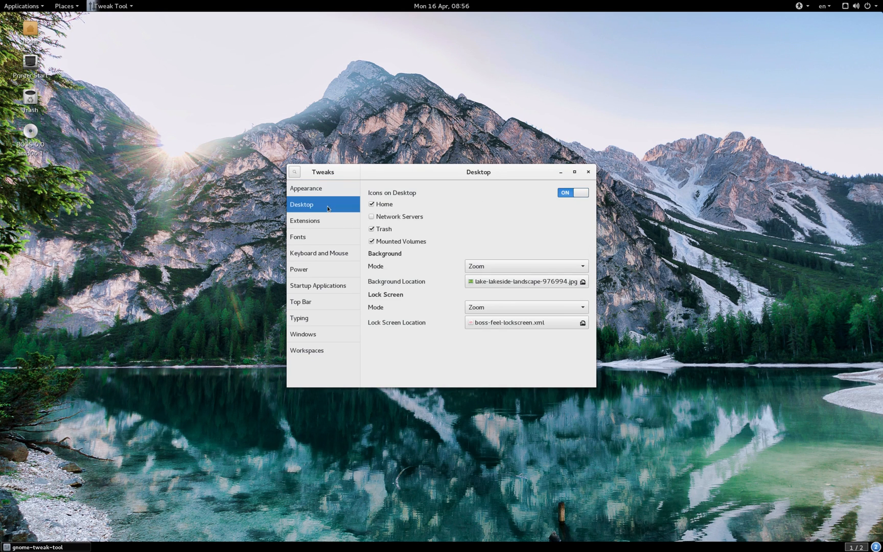
{"action": "left_click", "coordinate": [306, 188]}
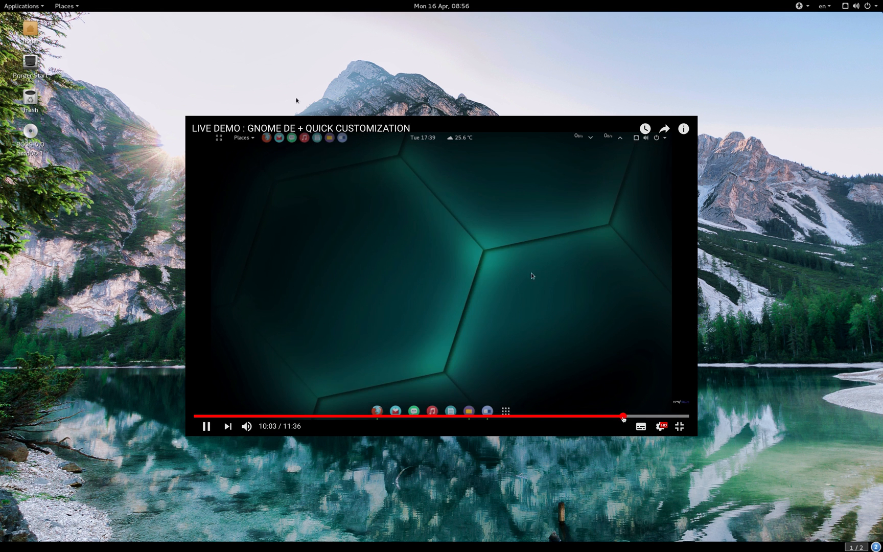
{"action": "left_click", "coordinate": [23, 6]}
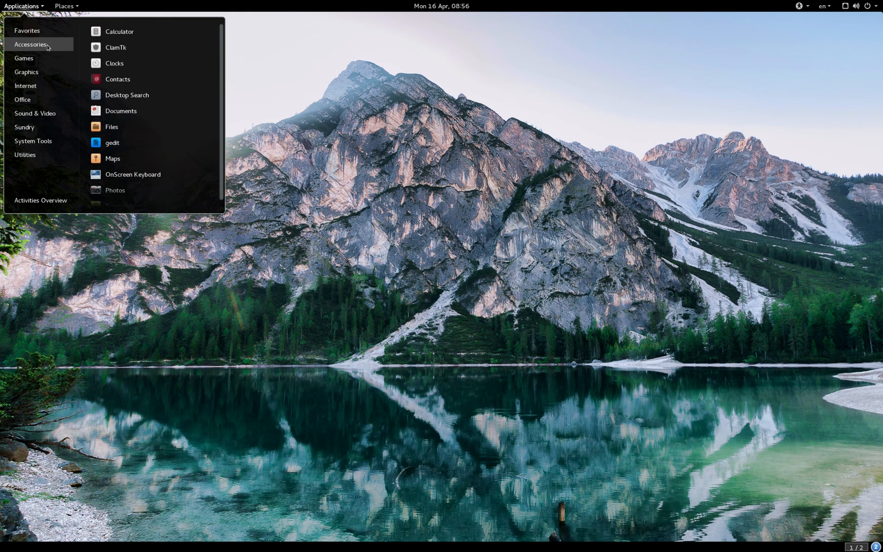
{"action": "mouse_move", "coordinate": [66, 47]}
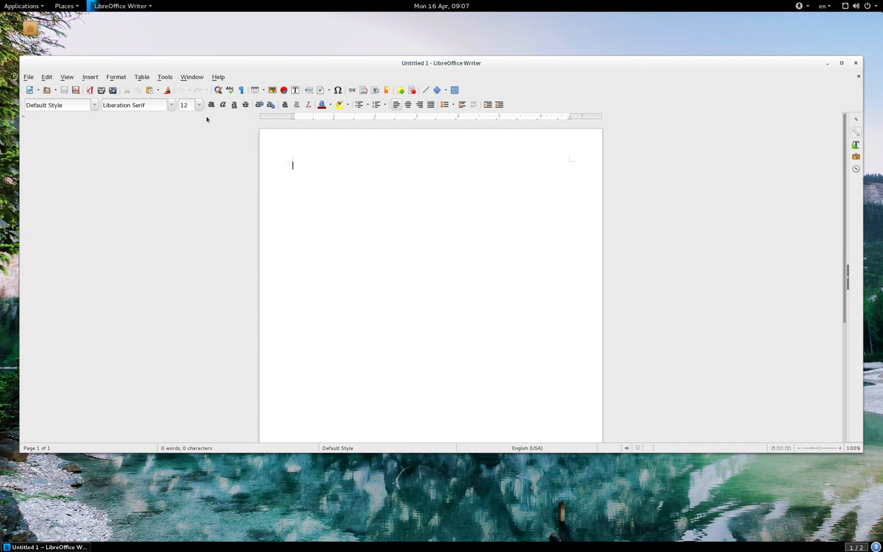
- Write Hello in the new Writer document, then add Hindi text नामस
{"action": "type", "text": "hell"}
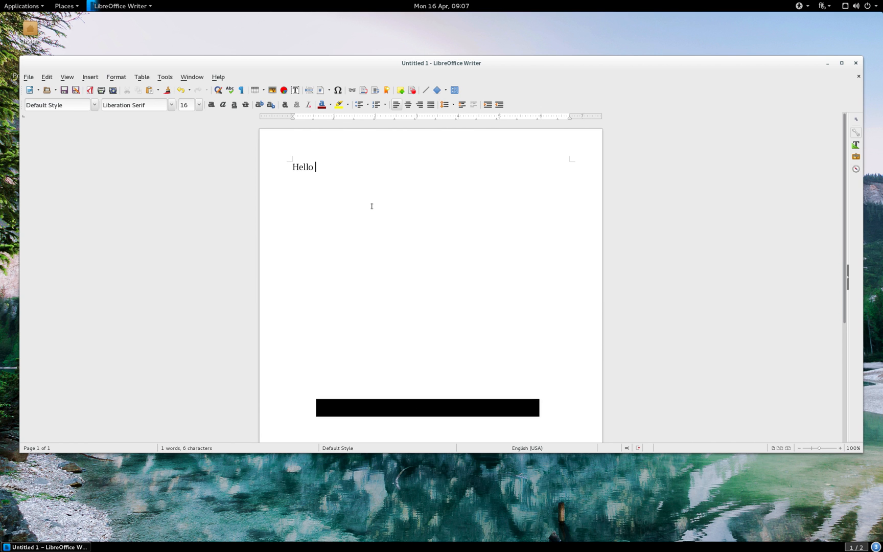
{"action": "type", "text": "नामस"}
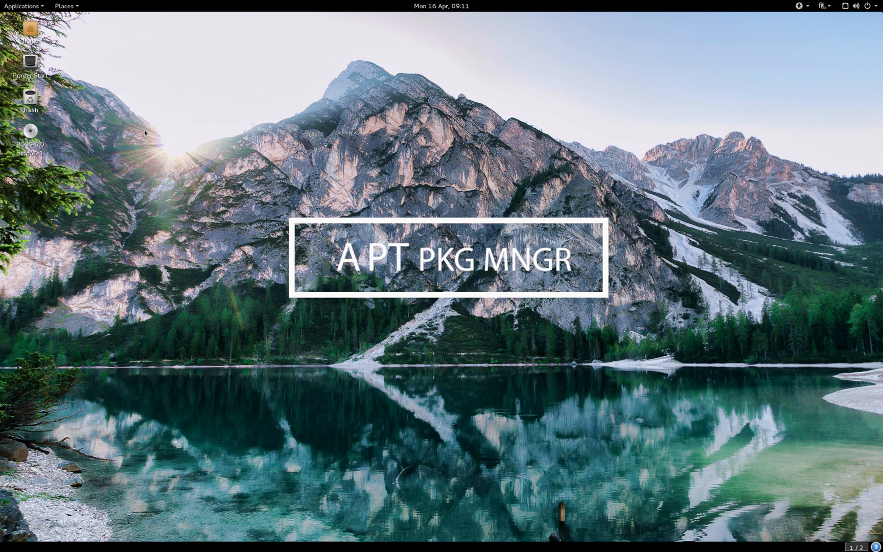
- Run Package Updater and dismiss its 'All packages are up to date' notice
{"action": "left_click", "coordinate": [22, 6]}
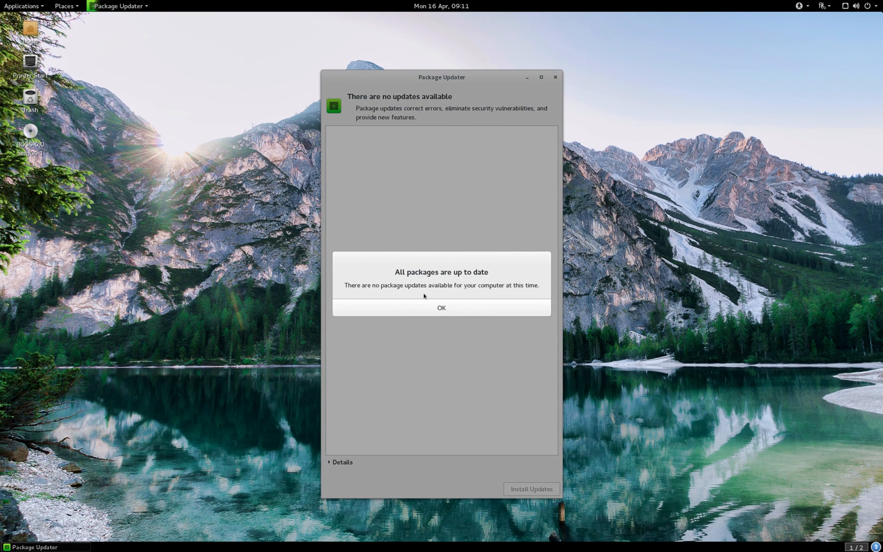
{"action": "mouse_move", "coordinate": [471, 358]}
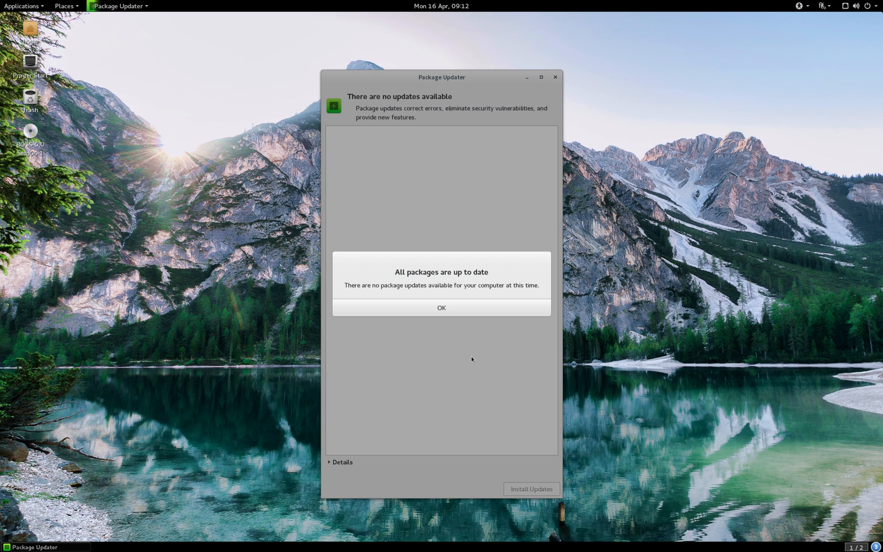
{"action": "mouse_move", "coordinate": [458, 332]}
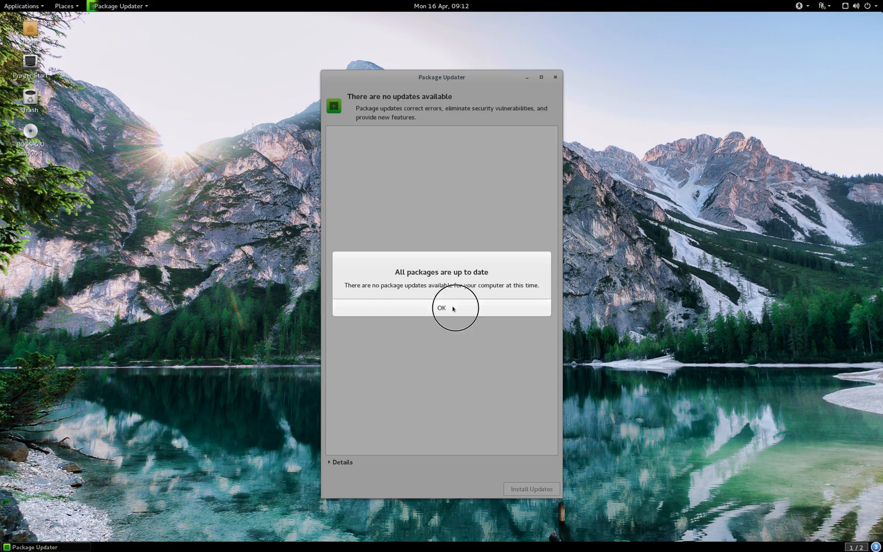
{"action": "left_click", "coordinate": [441, 308]}
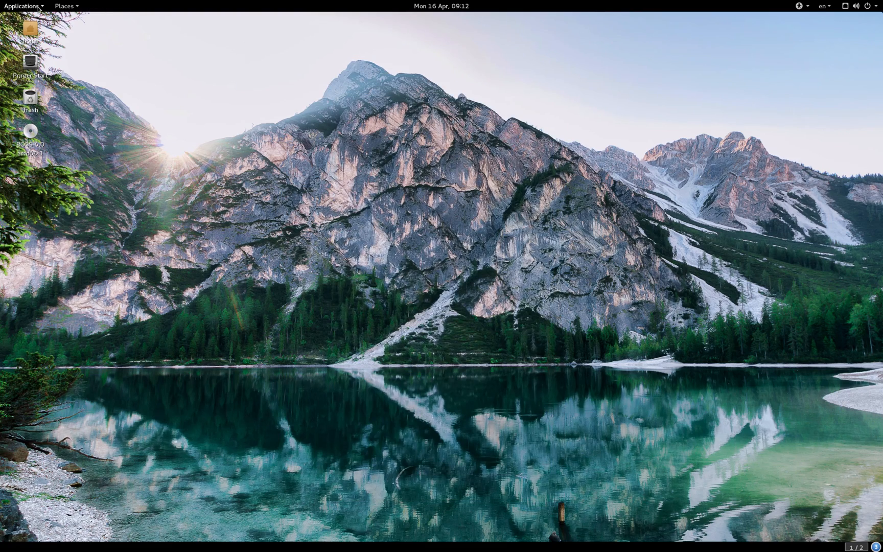
- Launch Terminal via search and enter sudo apt-get update at the prompt
{"action": "type", "text": "term"}
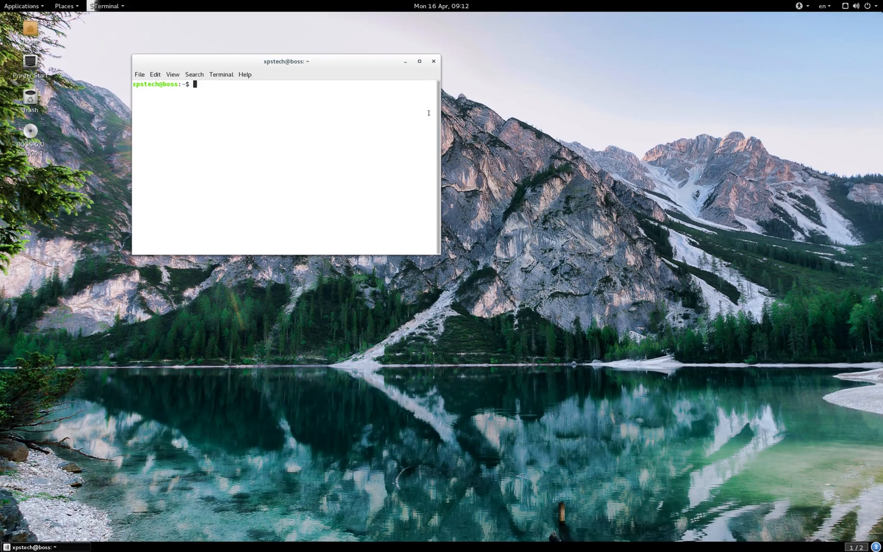
{"action": "type", "text": "sudo ap"}
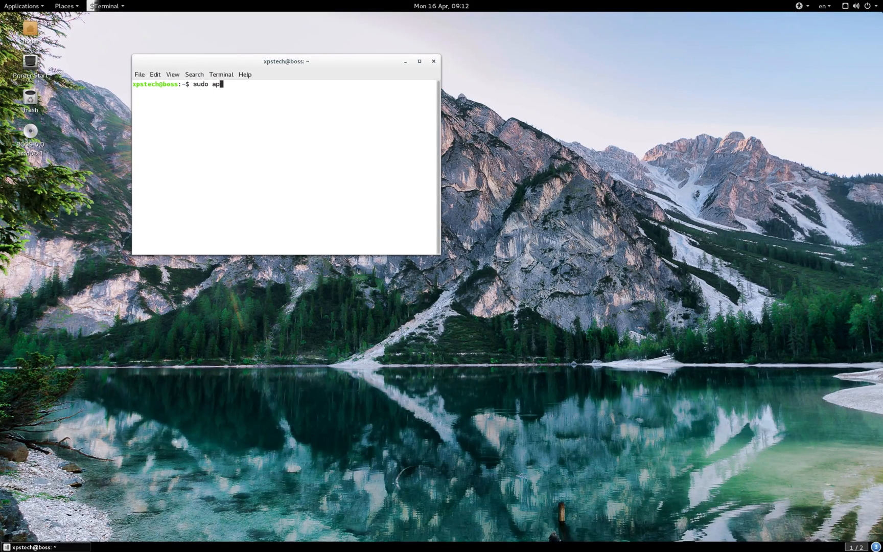
{"action": "type", "text": "t-get updat"}
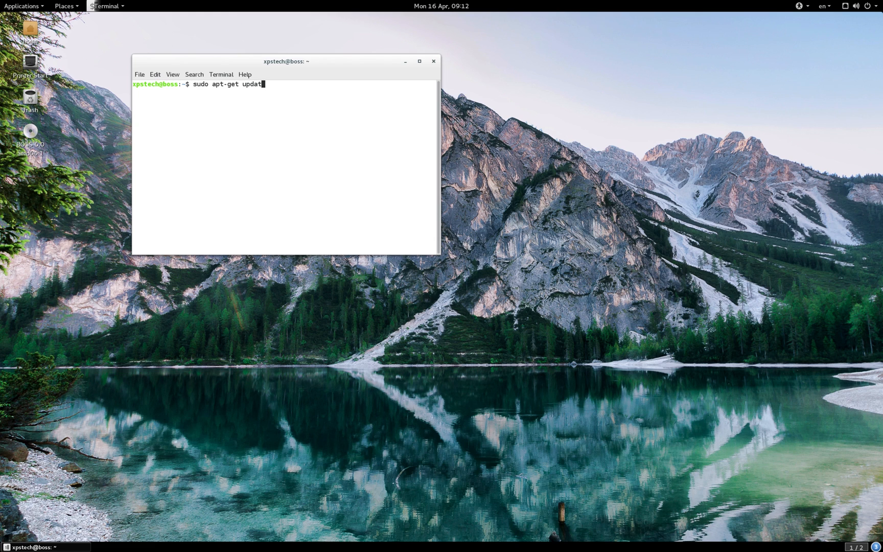
{"action": "left_click", "coordinate": [23, 6]}
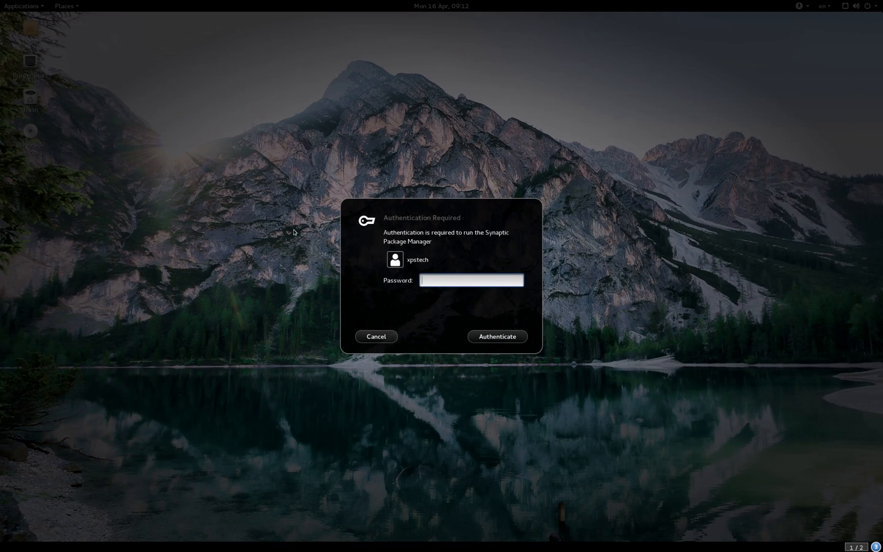
- Authenticate to start Synaptic and reload package information from the repositories
{"action": "left_click", "coordinate": [496, 336]}
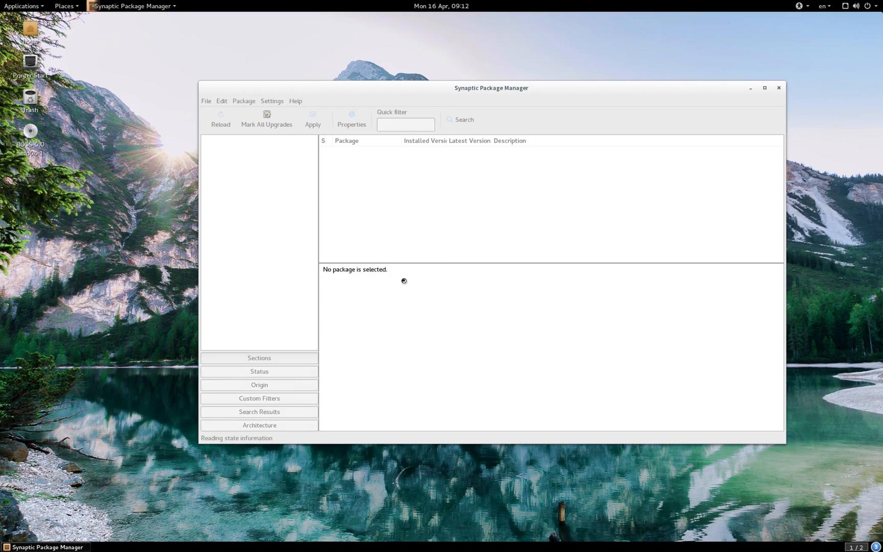
{"action": "left_click", "coordinate": [219, 119]}
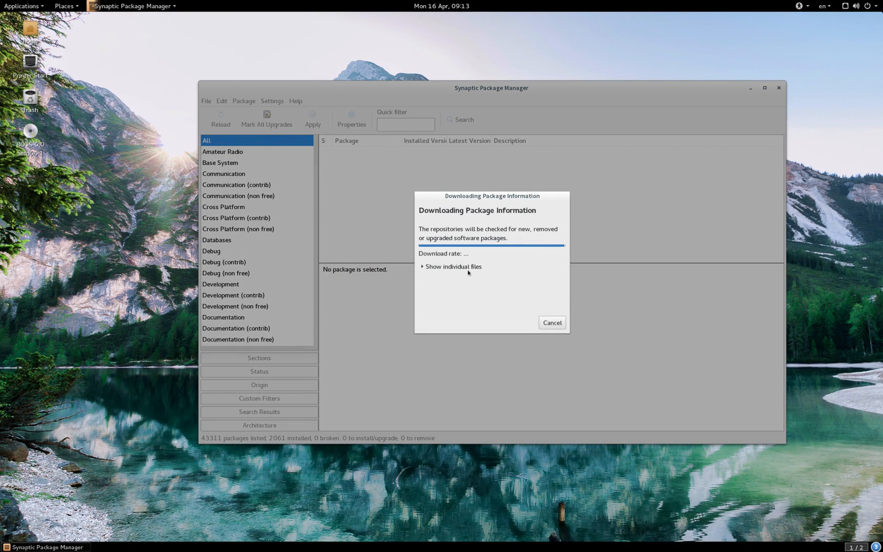
- Launch Package Updater from Applications > System Tools and view its list of available updates
{"action": "left_click", "coordinate": [22, 6]}
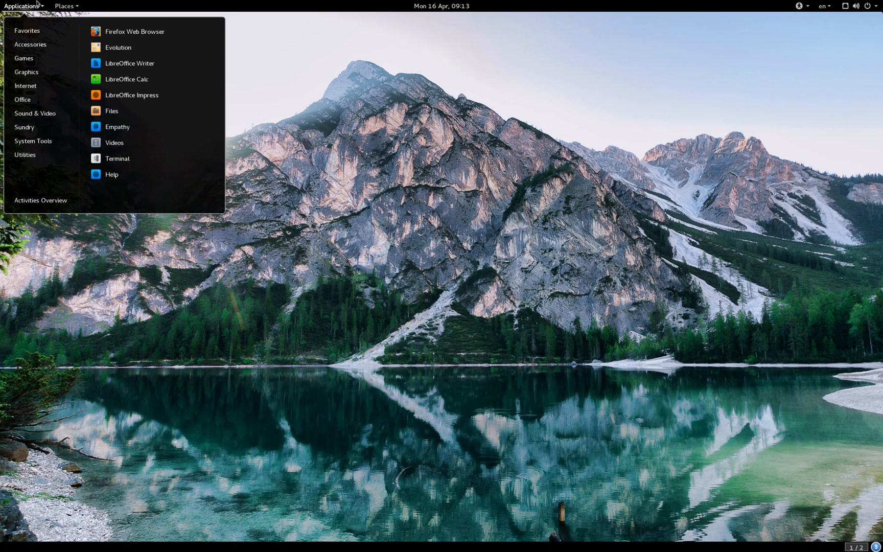
{"action": "left_click", "coordinate": [32, 141]}
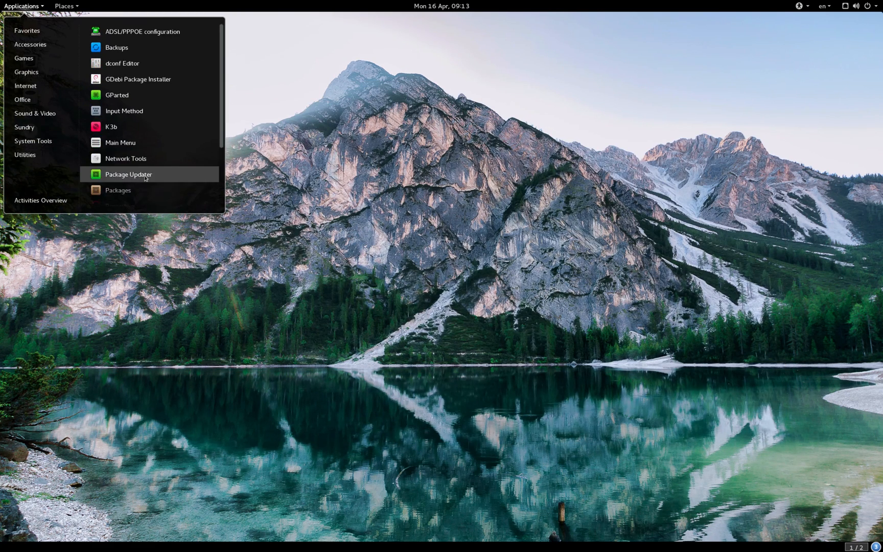
{"action": "left_click", "coordinate": [128, 174]}
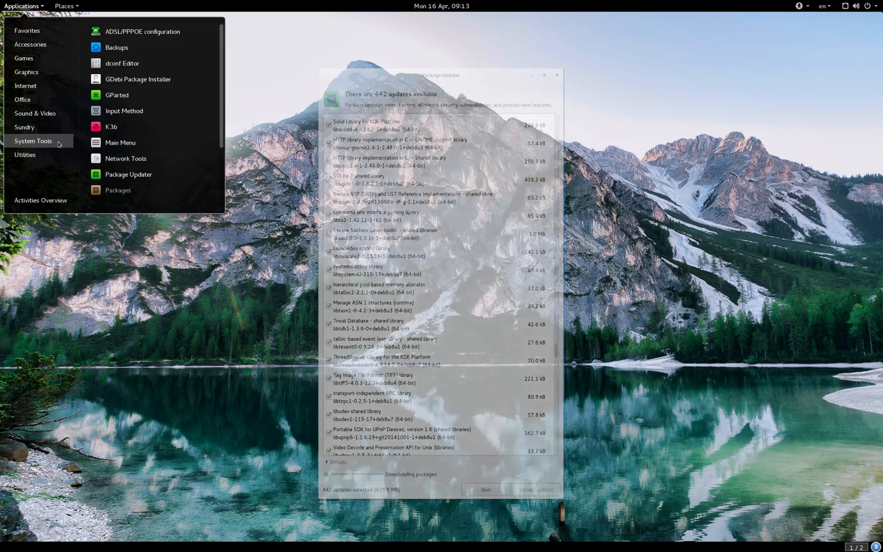
{"action": "left_click", "coordinate": [118, 190]}
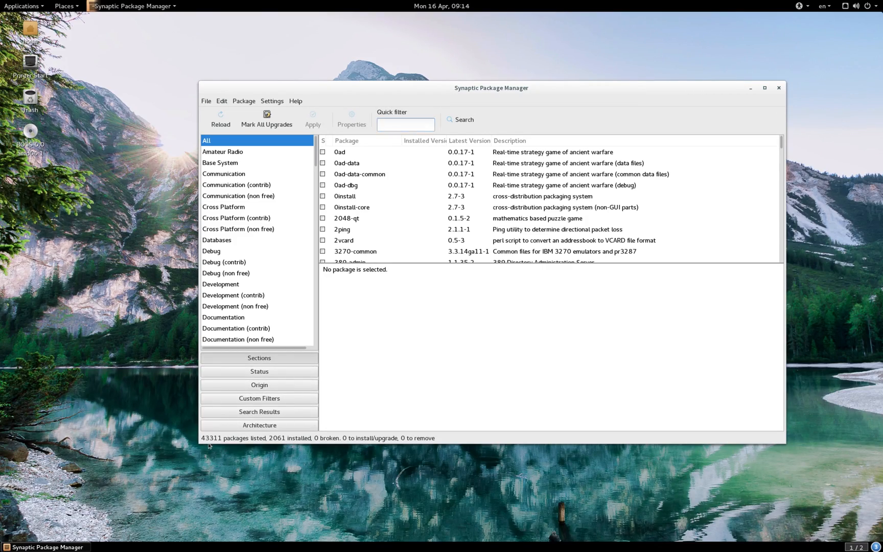
- Filter Synaptic's package list to tilda and select the tilda package
{"action": "left_click", "coordinate": [404, 125]}
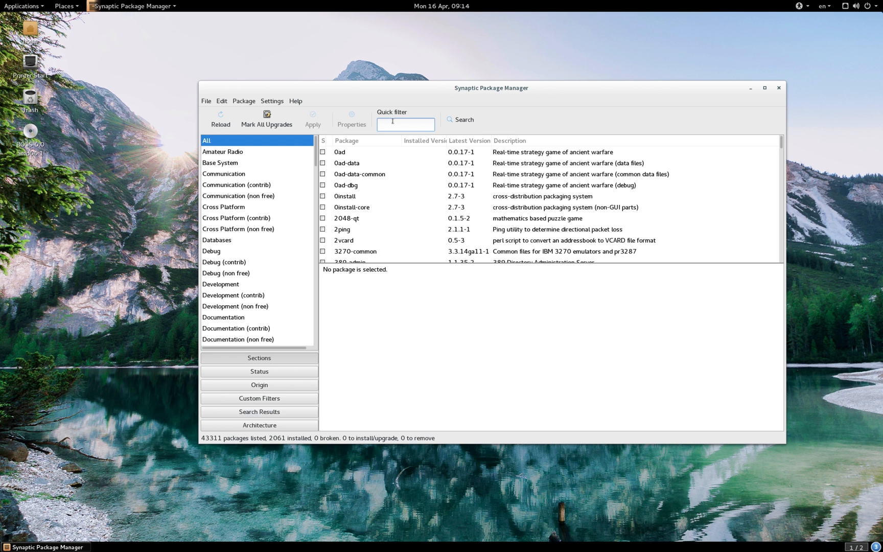
{"action": "type", "text": "ti"}
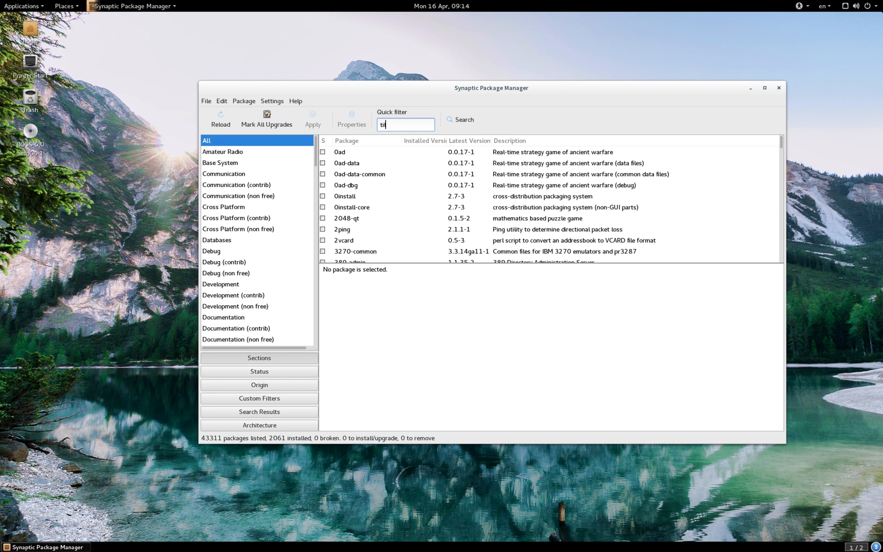
{"action": "type", "text": "da"}
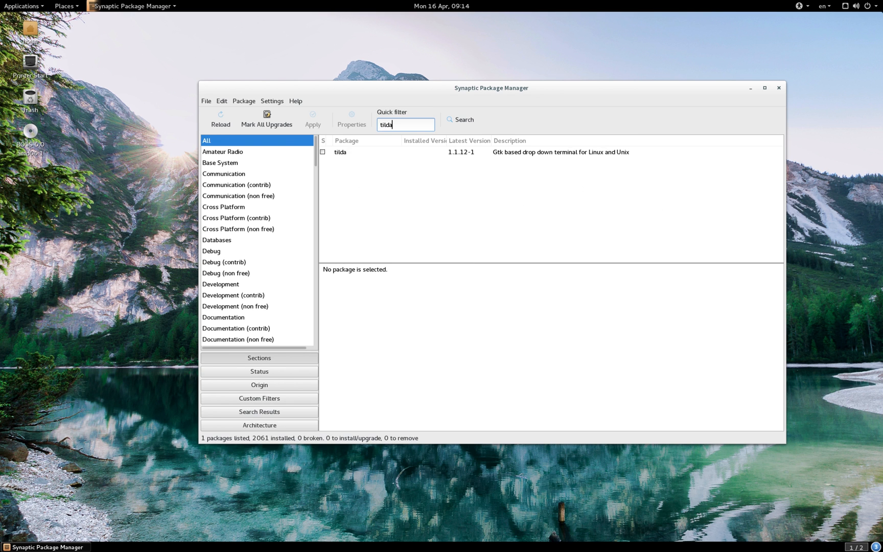
{"action": "mouse_move", "coordinate": [415, 137]}
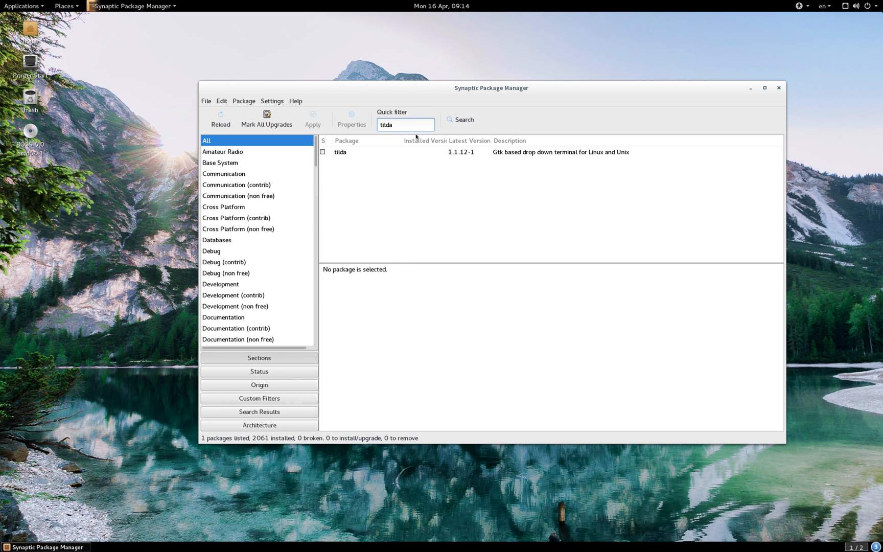
{"action": "left_click", "coordinate": [366, 151]}
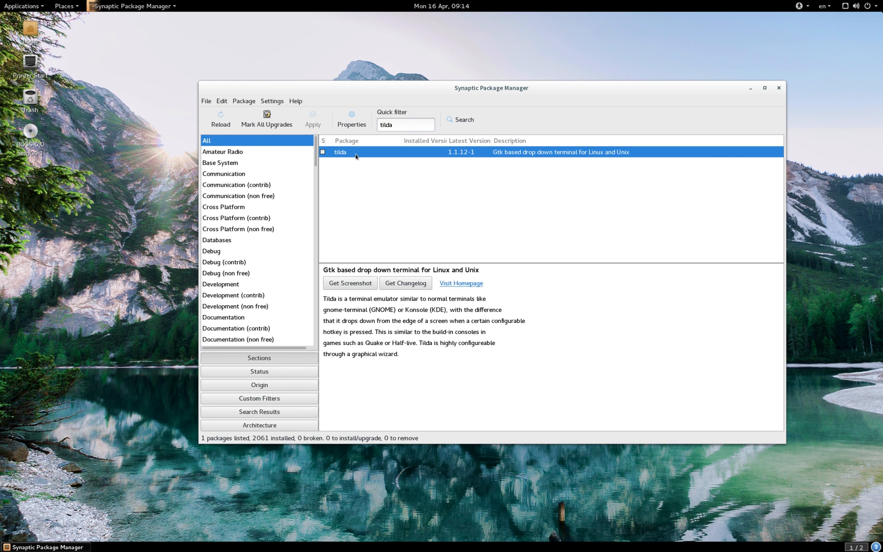
- Mark tilda for installation, accepting the two required libconfuse libraries
{"action": "right_click", "coordinate": [354, 152]}
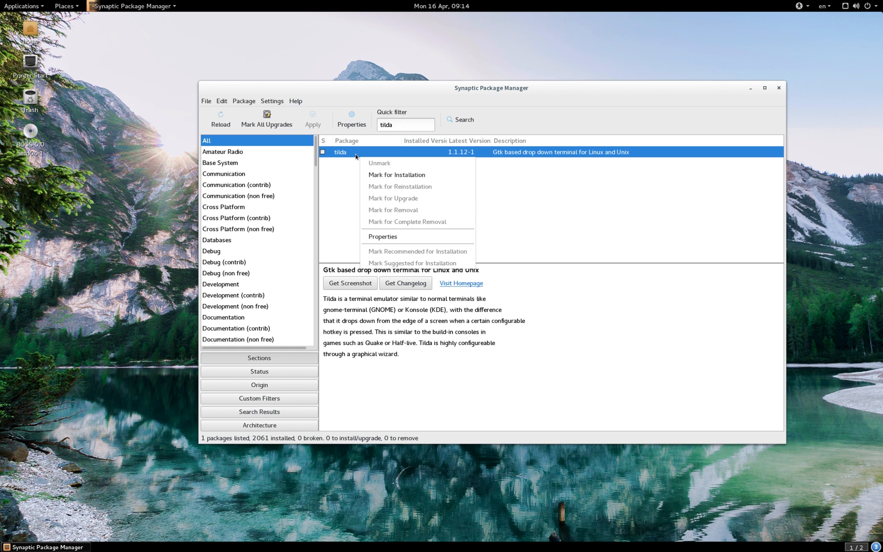
{"action": "left_click", "coordinate": [396, 174]}
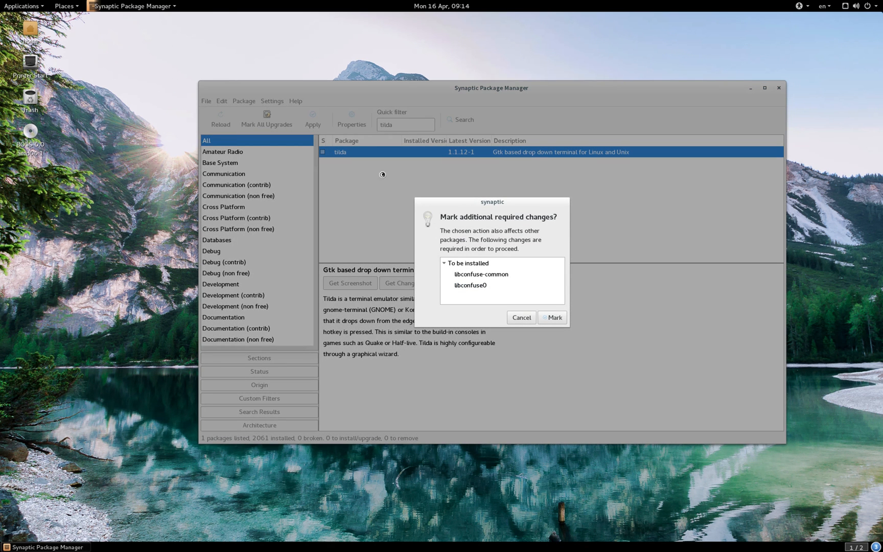
{"action": "left_click", "coordinate": [552, 317]}
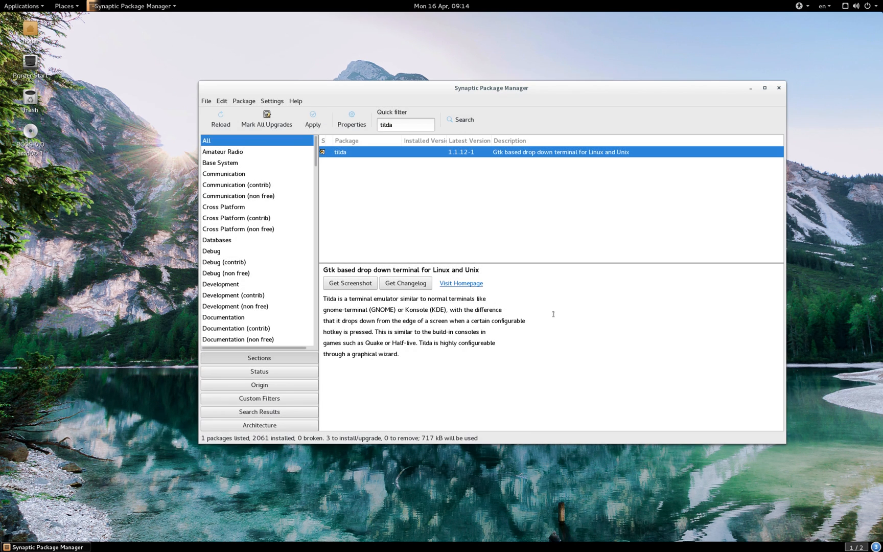
- Apply the tilda installation, then mark the installed tilda package for removal
{"action": "left_click", "coordinate": [313, 118]}
{"action": "type", "text": "tilda"}
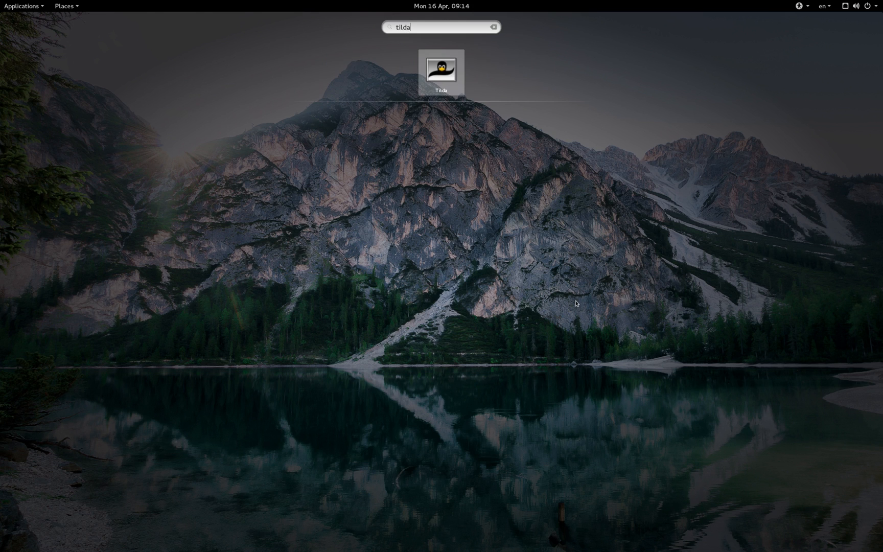
{"action": "left_click", "coordinate": [441, 73]}
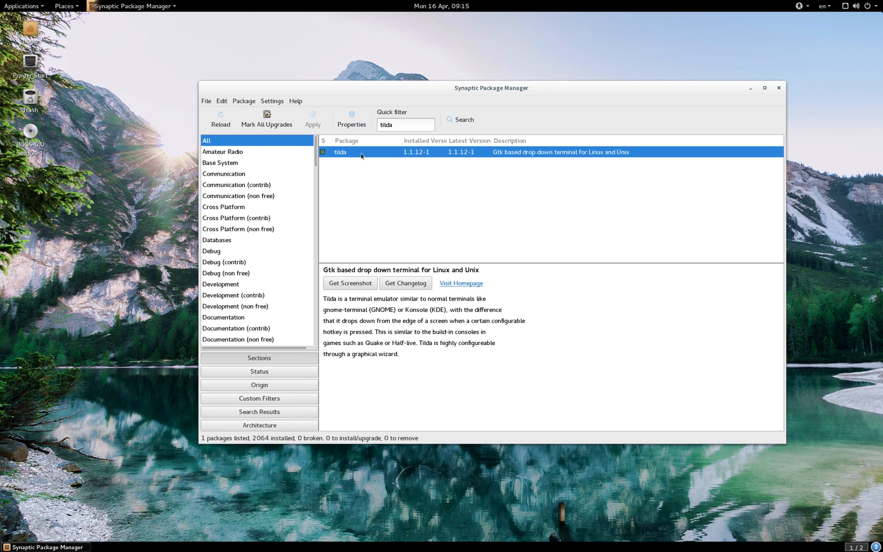
{"action": "right_click", "coordinate": [361, 152]}
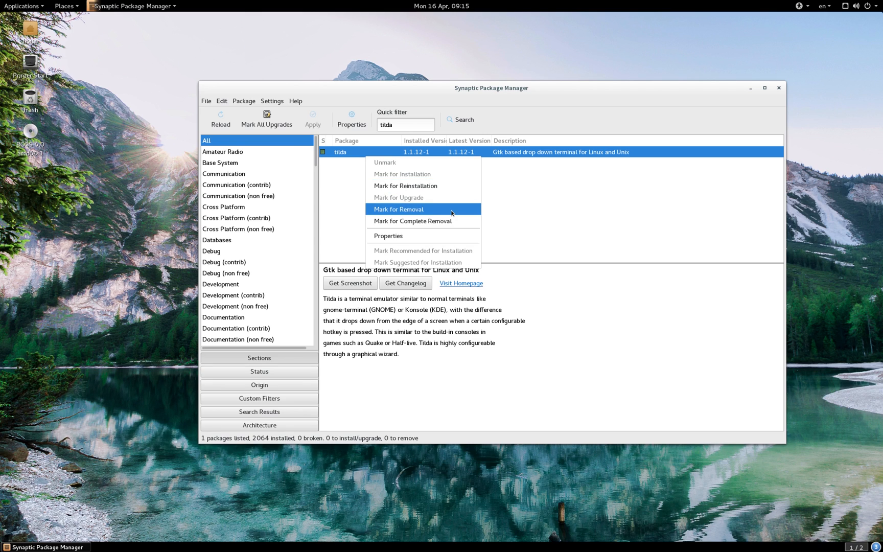
{"action": "left_click", "coordinate": [399, 209]}
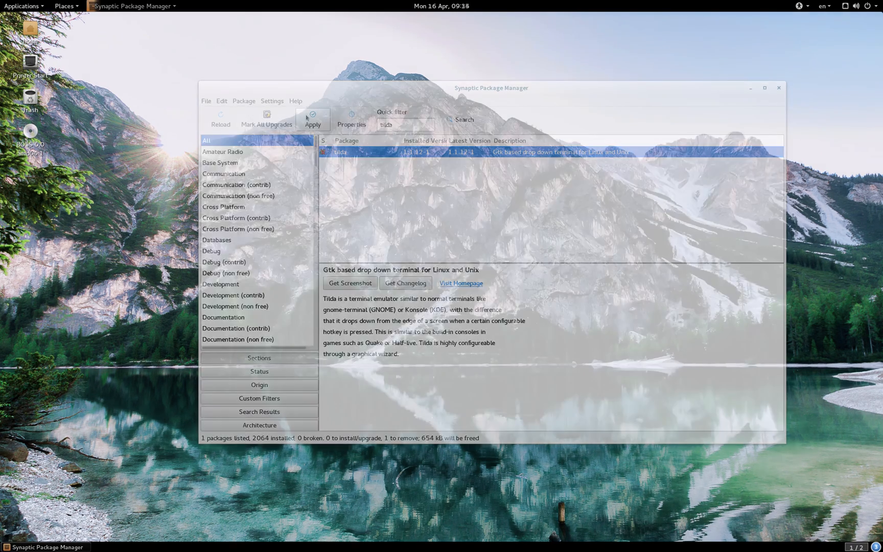
- Apply the pending removal of tilda in Synaptic
{"action": "left_click", "coordinate": [779, 87]}
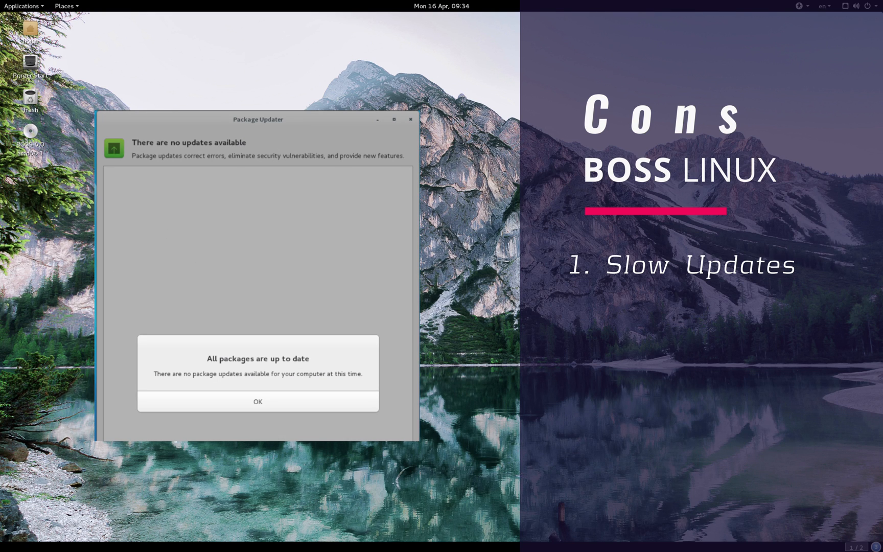
- Dismiss the 'All packages are up to date' notice and close the Package Updater window
{"action": "left_click", "coordinate": [258, 400]}
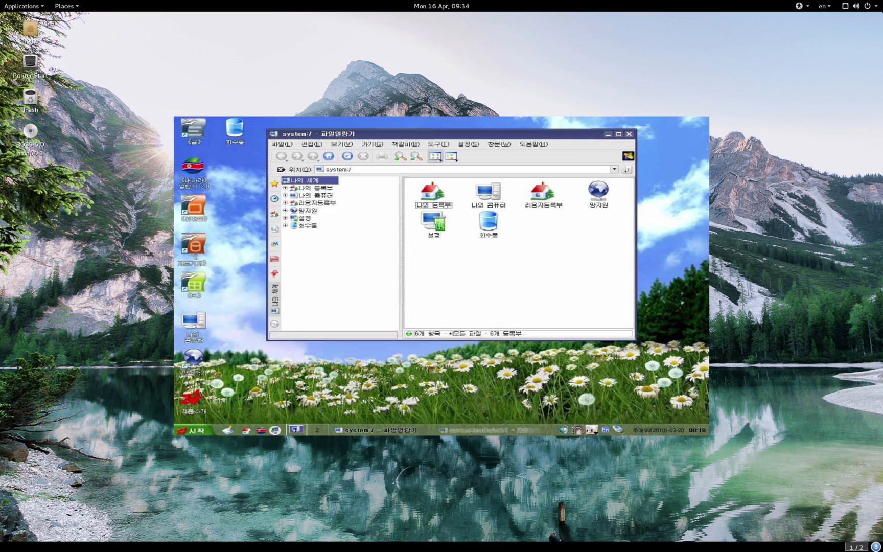
{"action": "left_click", "coordinate": [628, 134]}
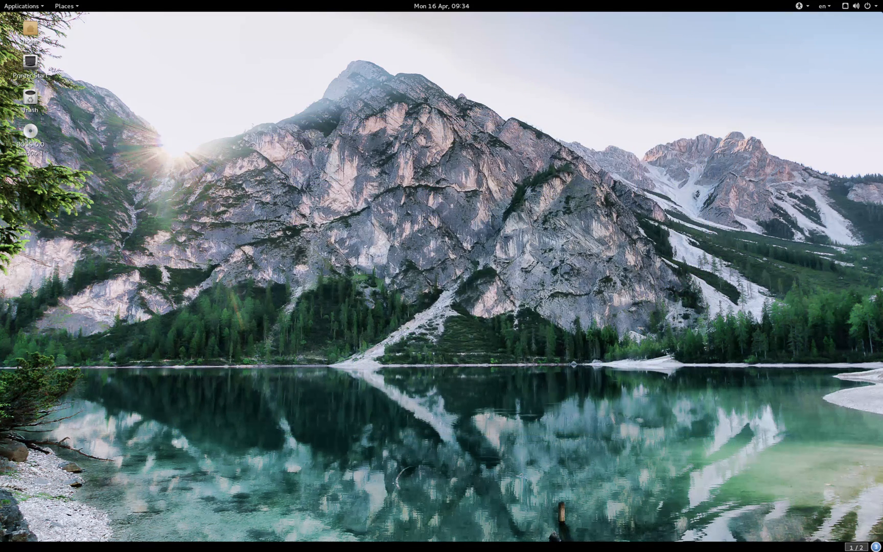